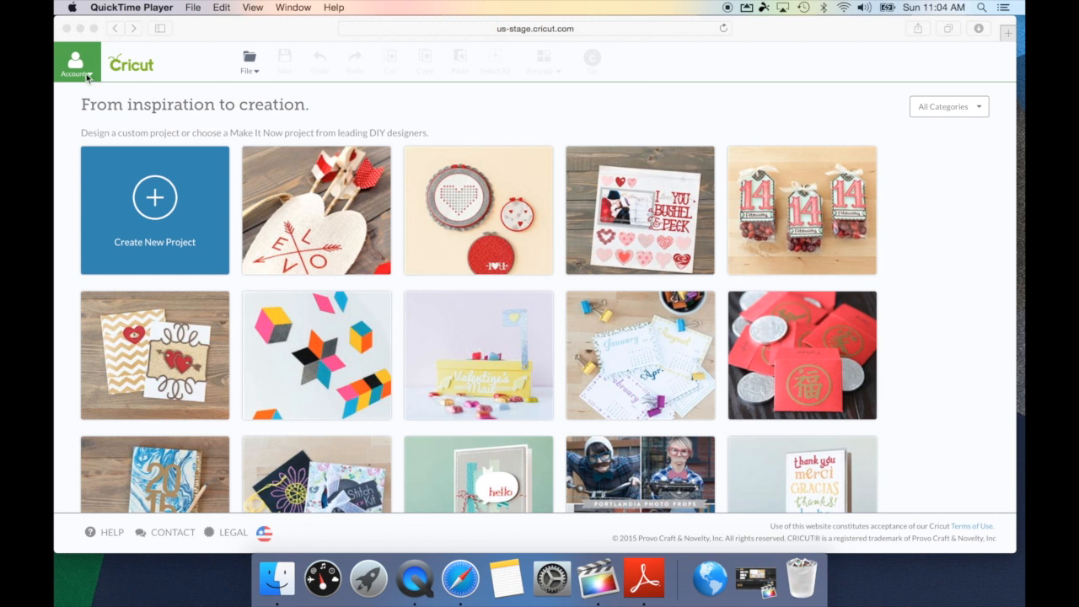
# Step: Sign in with the Cricut ID via Account > Sign In, entering the password and submitting
pyautogui.click(74, 64)
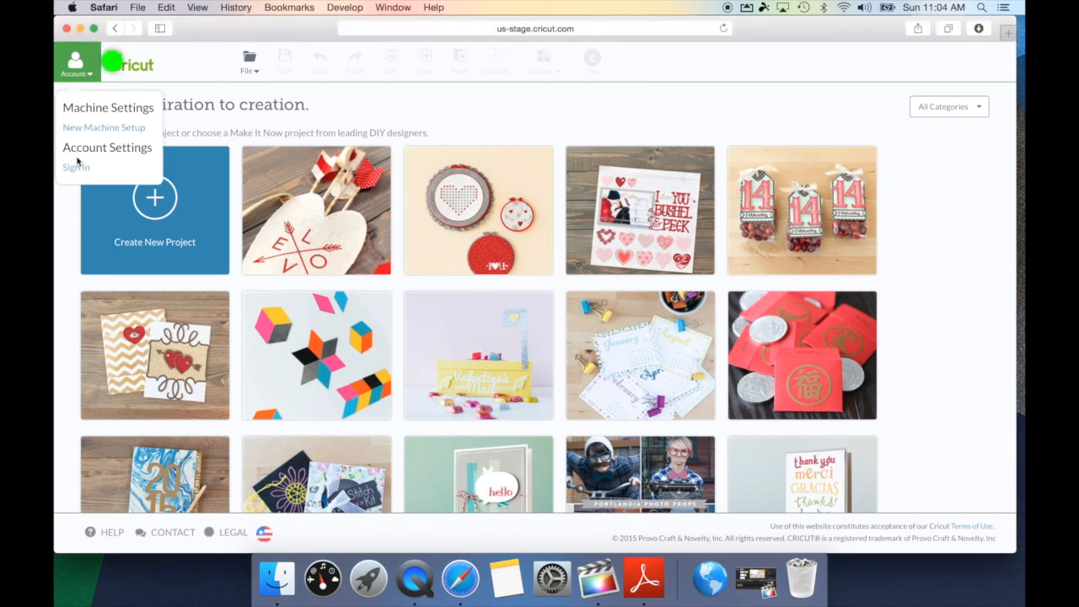
pyautogui.click(76, 167)
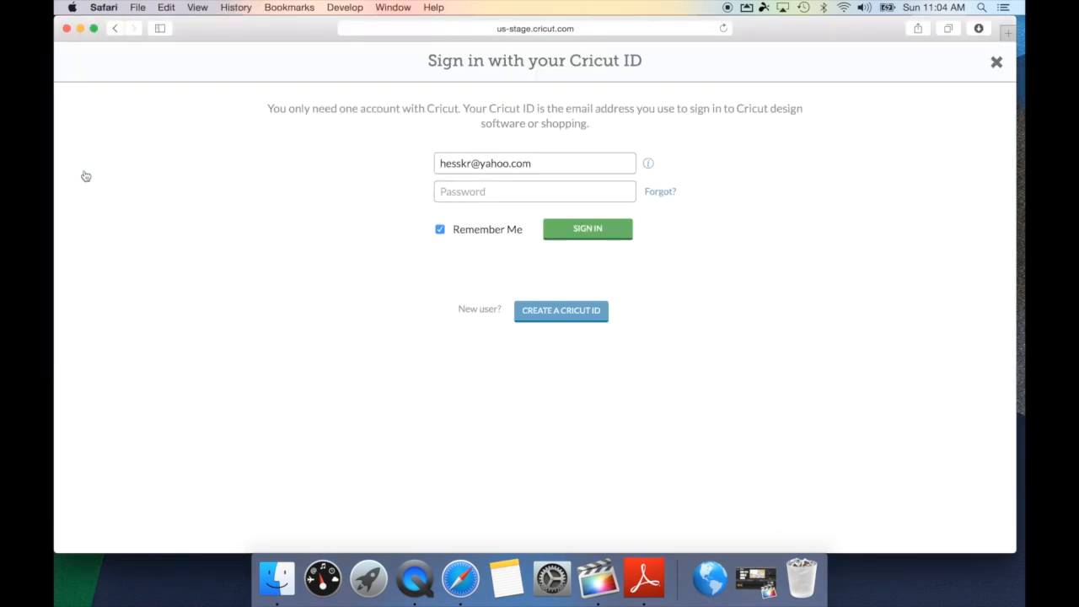
pyautogui.click(534, 192)
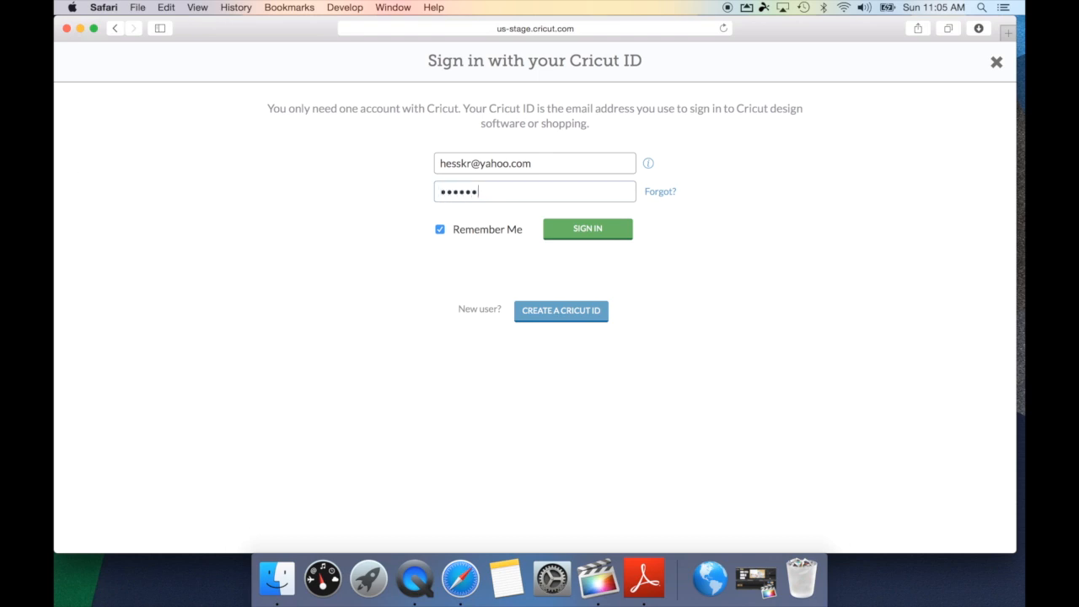
pyautogui.click(586, 229)
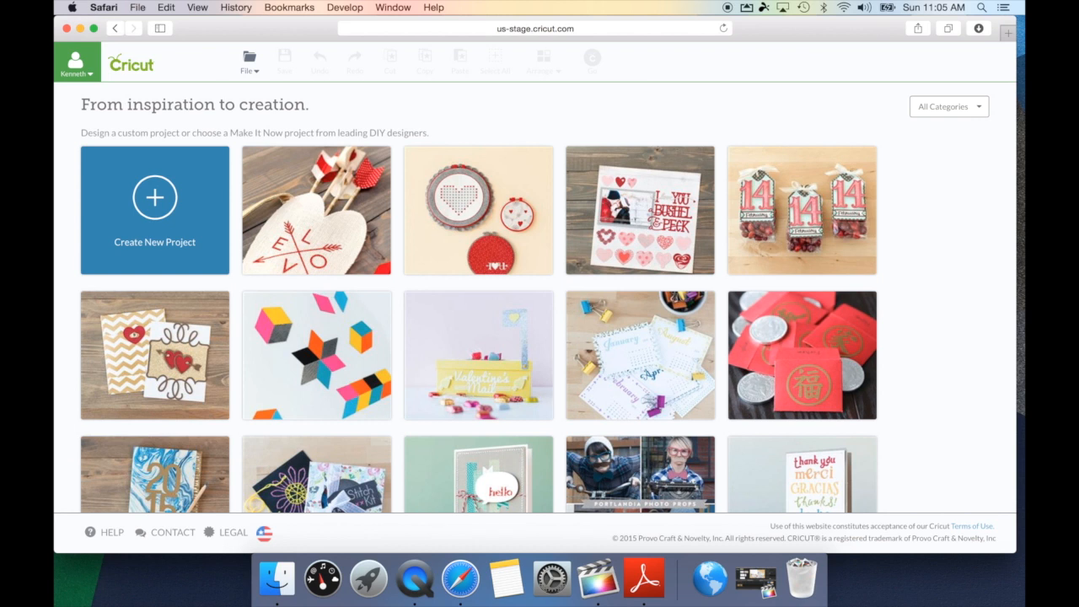
pyautogui.scroll(-3)
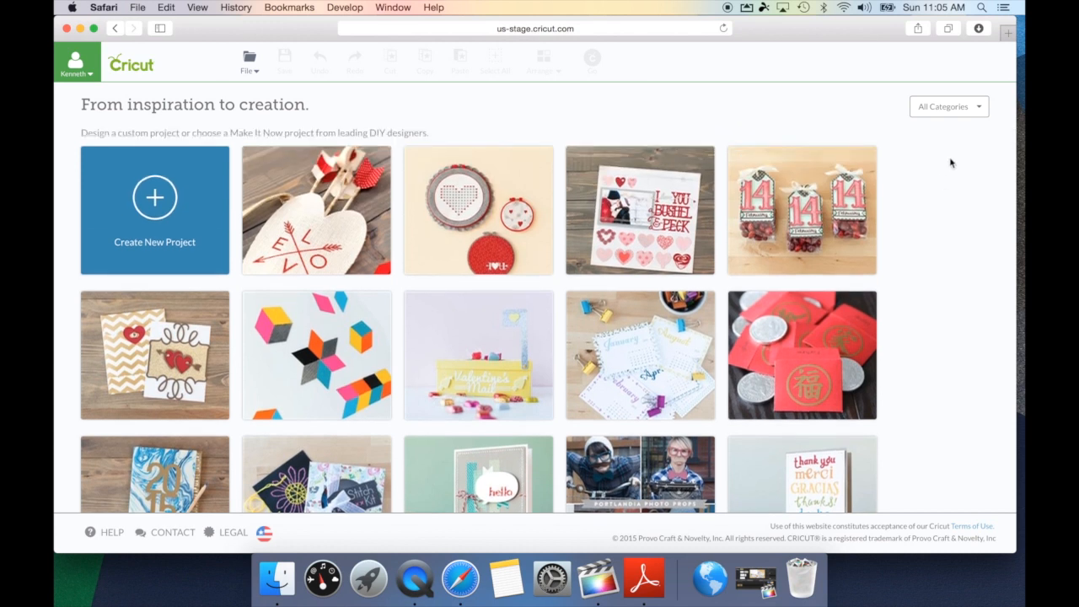
pyautogui.click(948, 106)
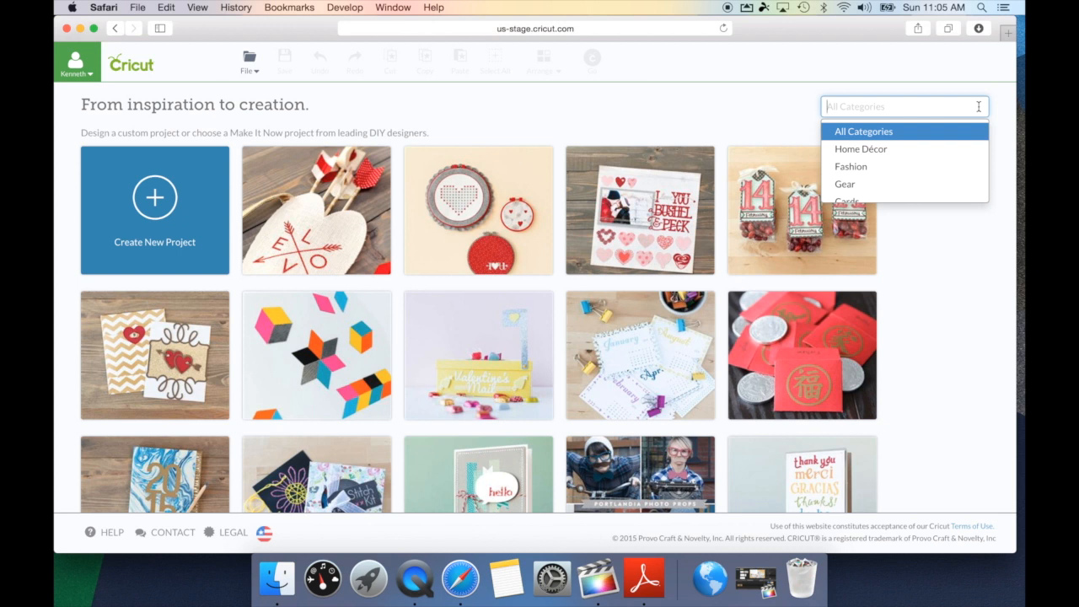
pyautogui.moveTo(937, 125)
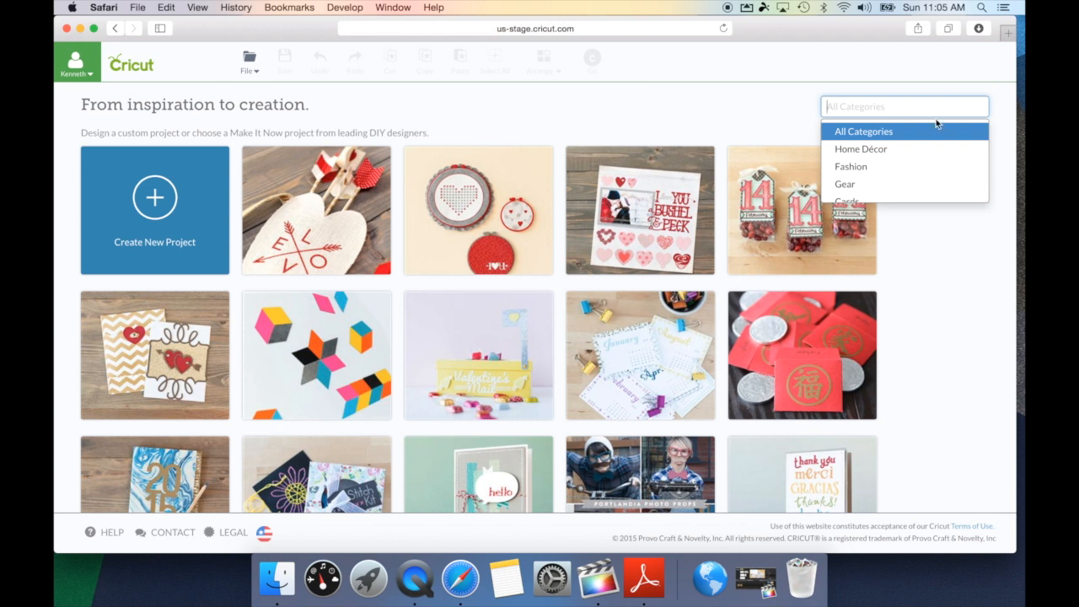
pyautogui.click(860, 148)
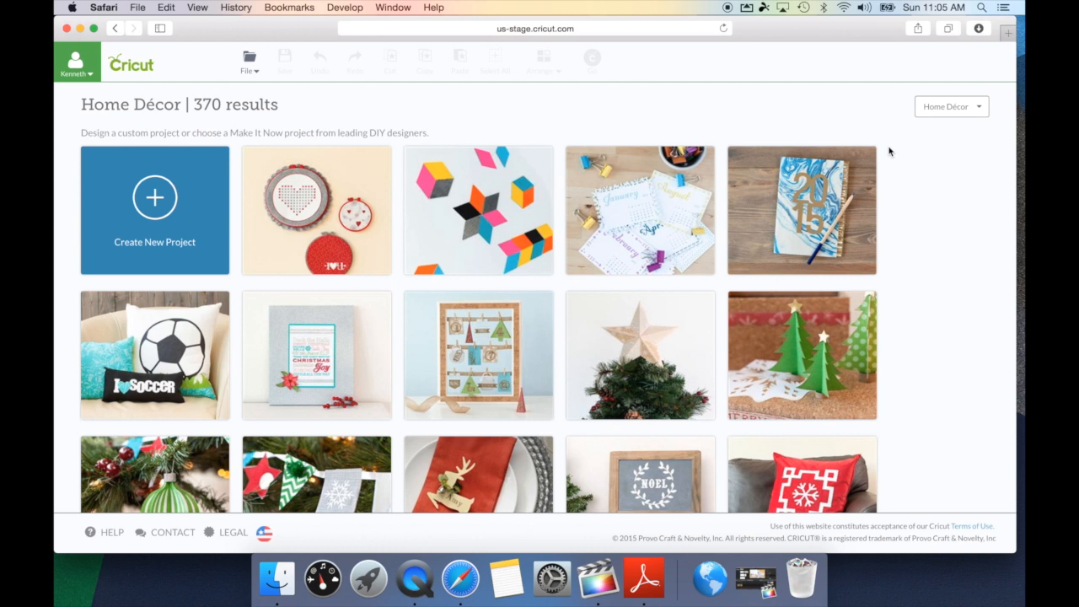
pyautogui.moveTo(903, 147)
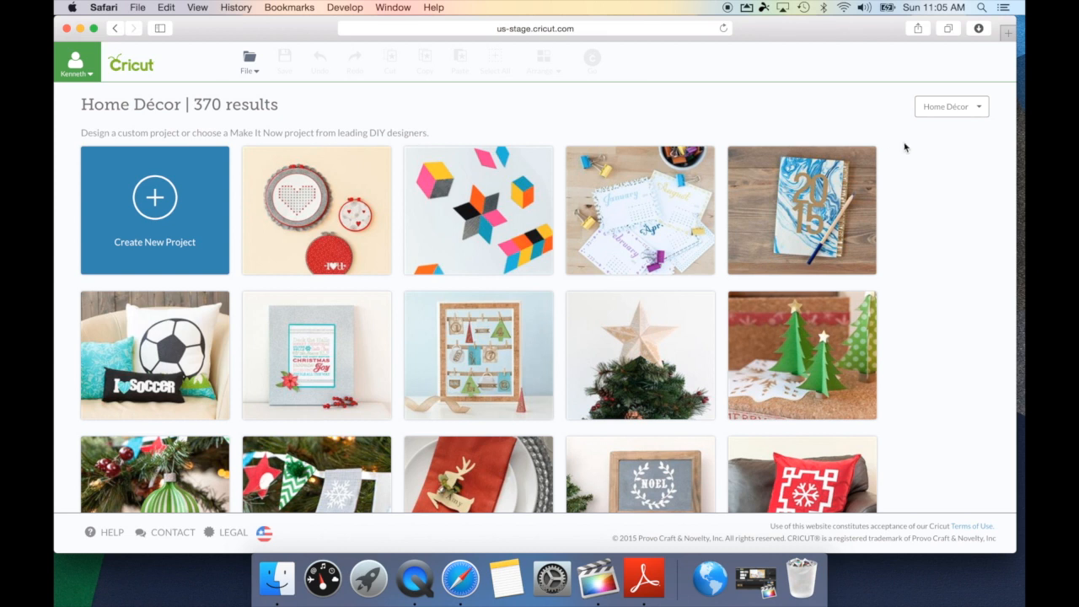
pyautogui.click(951, 106)
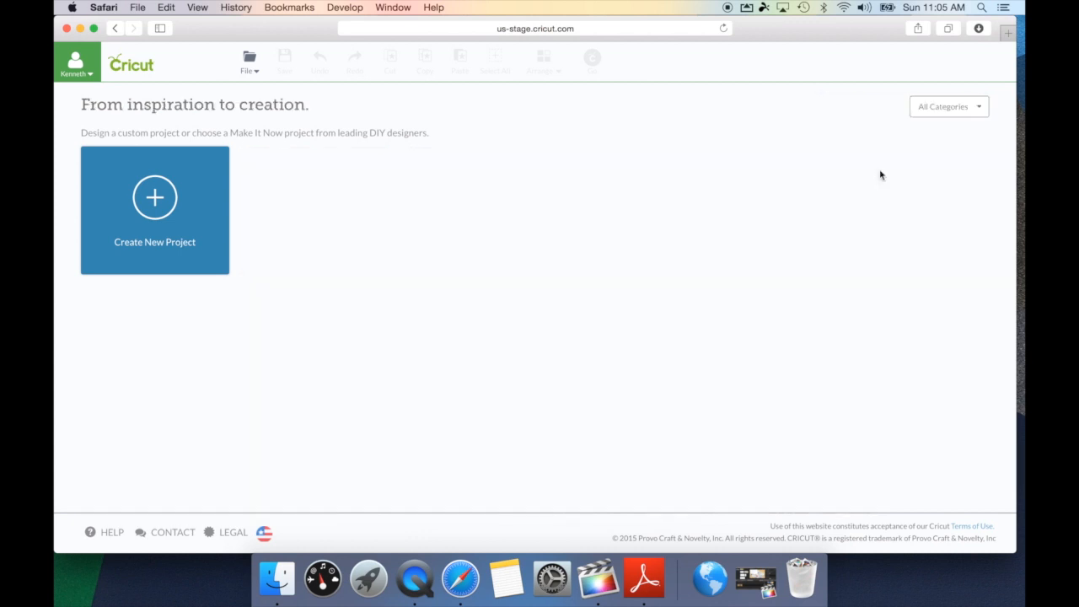
pyautogui.click(947, 106)
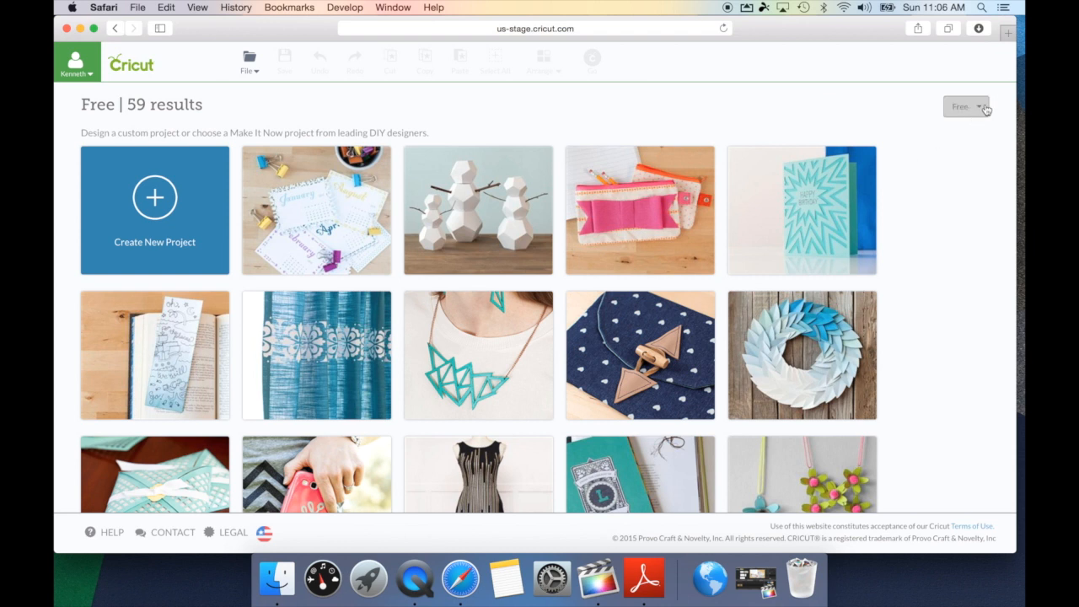
pyautogui.click(964, 106)
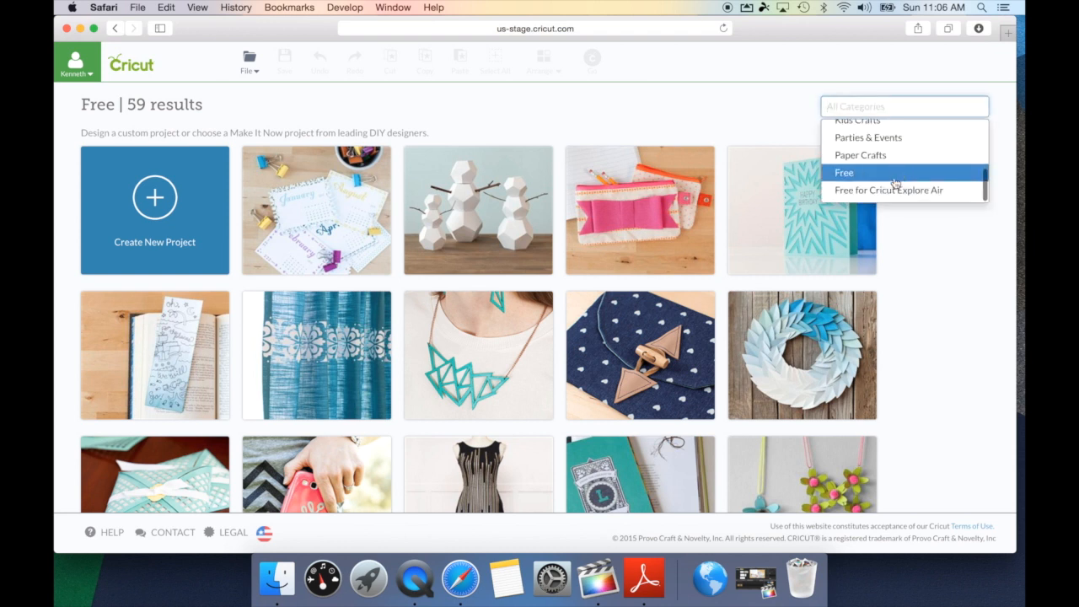
pyautogui.moveTo(888, 189)
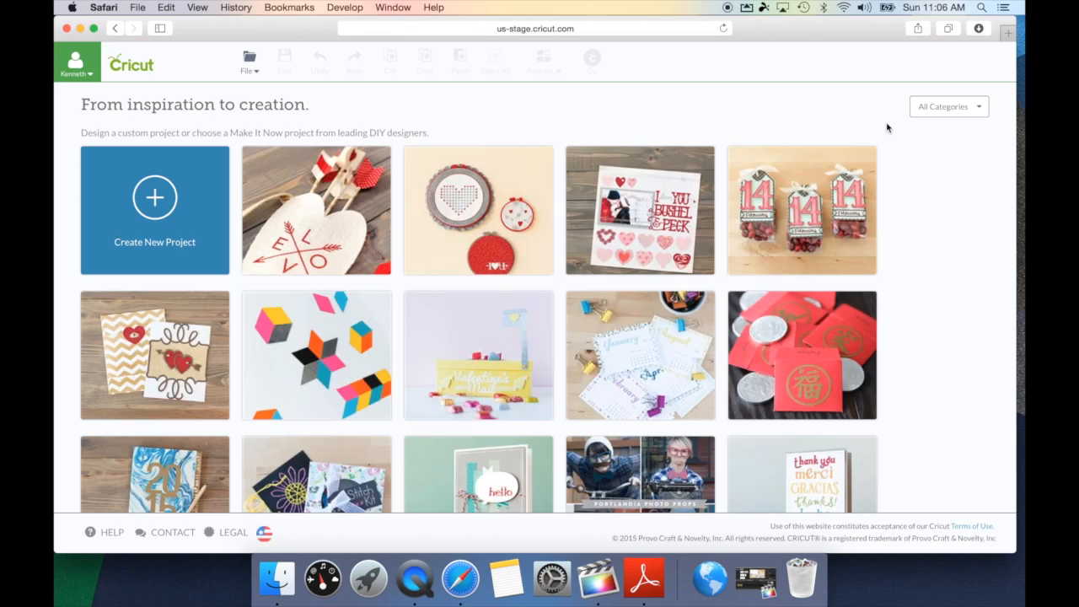
pyautogui.moveTo(801, 209)
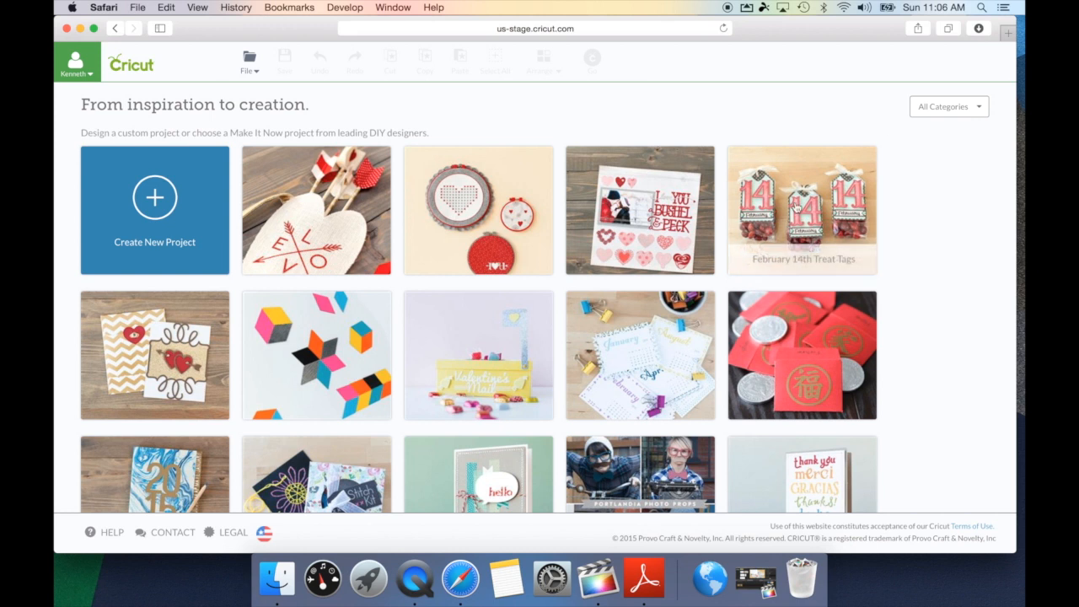
# Step: Bring up the February 14th Treat Tags project's description and materials
pyautogui.click(802, 209)
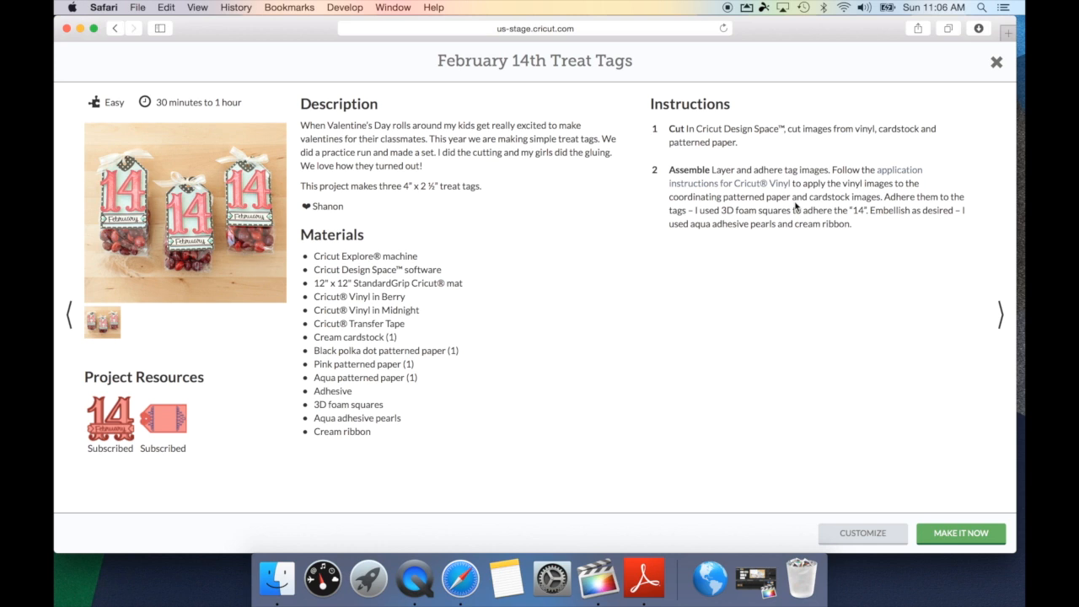
pyautogui.click(115, 71)
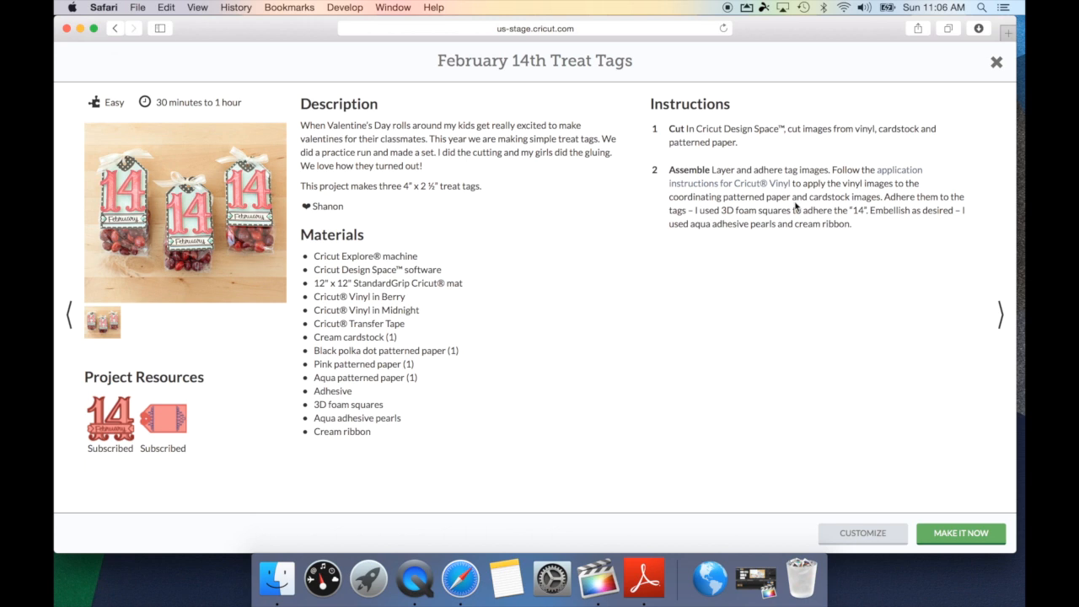
pyautogui.click(185, 74)
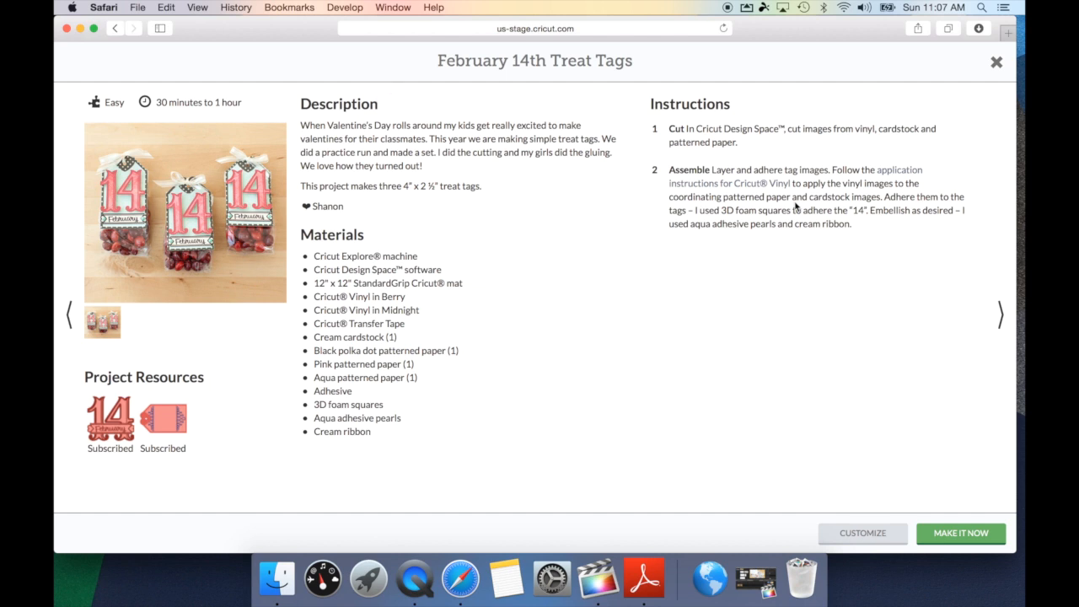
# Step: Browse the project's instructions and resources sections
pyautogui.click(385, 232)
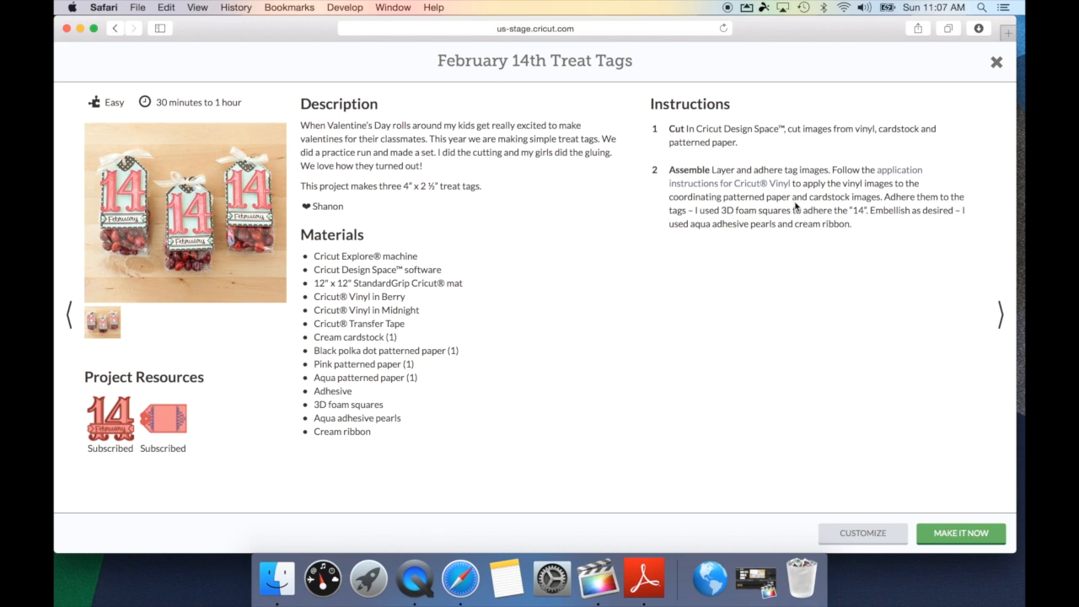
pyautogui.click(749, 97)
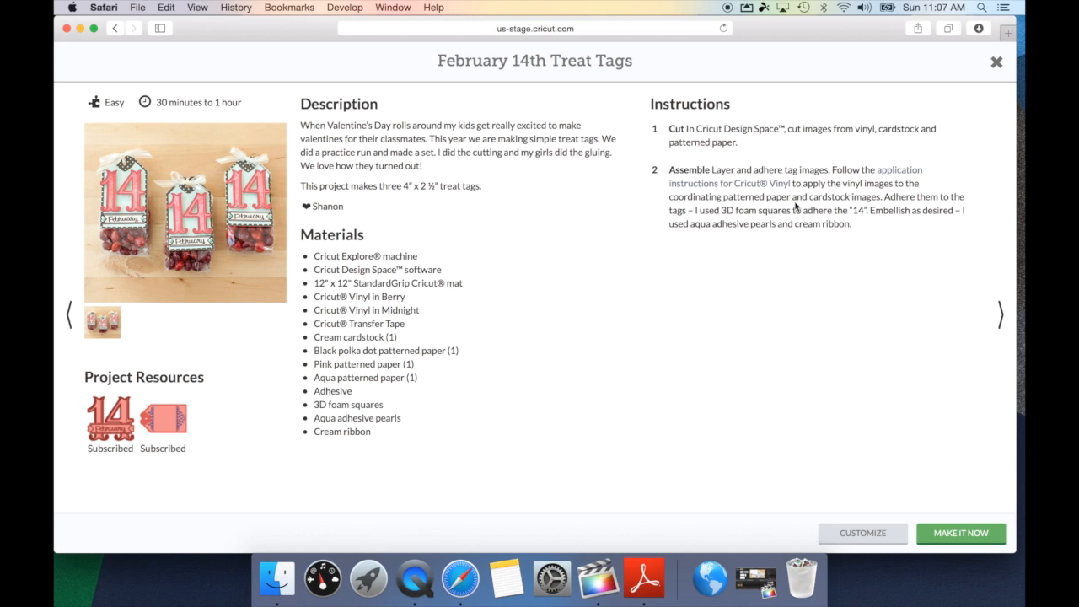
pyautogui.click(71, 290)
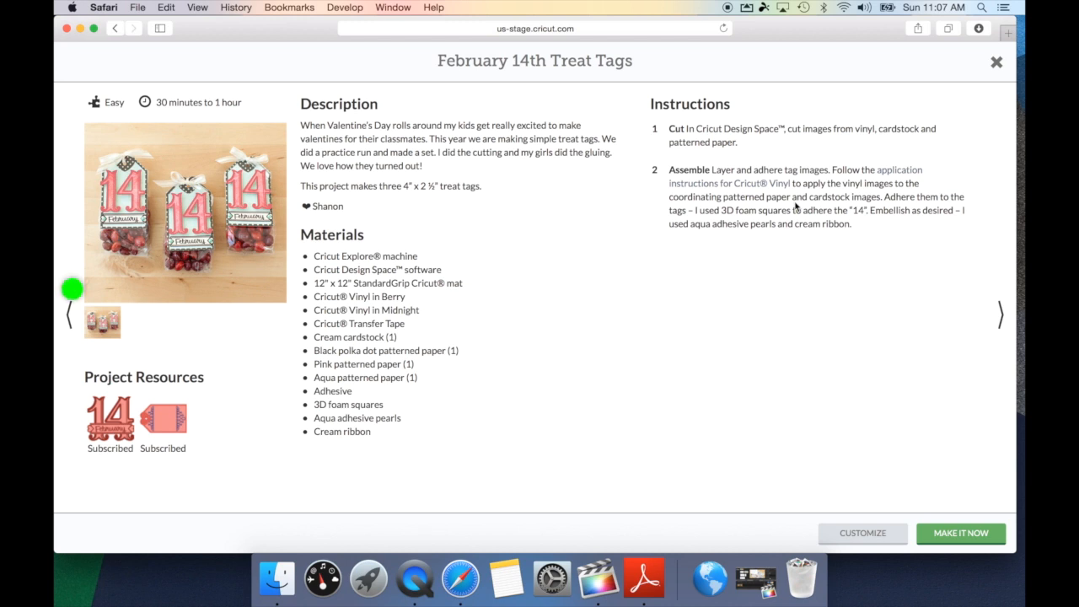
pyautogui.moveTo(900, 239)
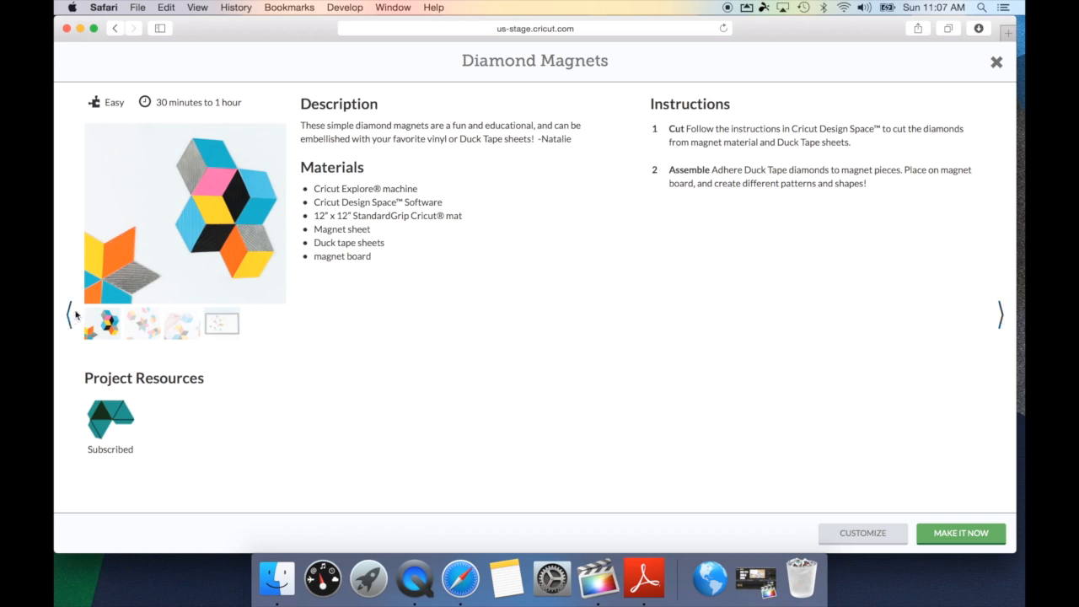
# Step: Reach February 14th Treat Tags with the arrow and start Make It Now to show its six cut mats
pyautogui.click(71, 315)
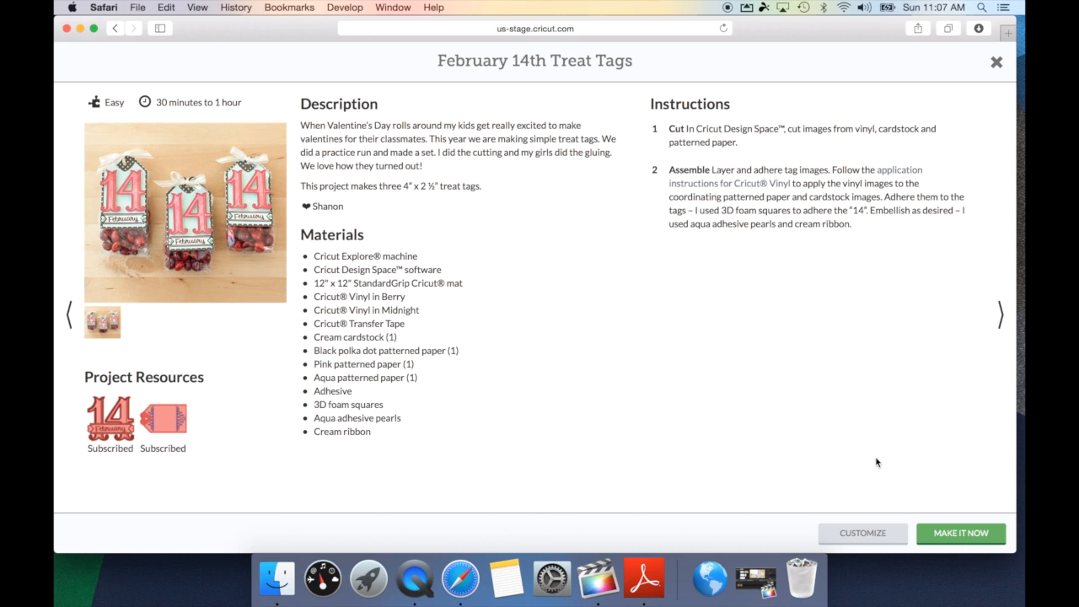
pyautogui.click(960, 533)
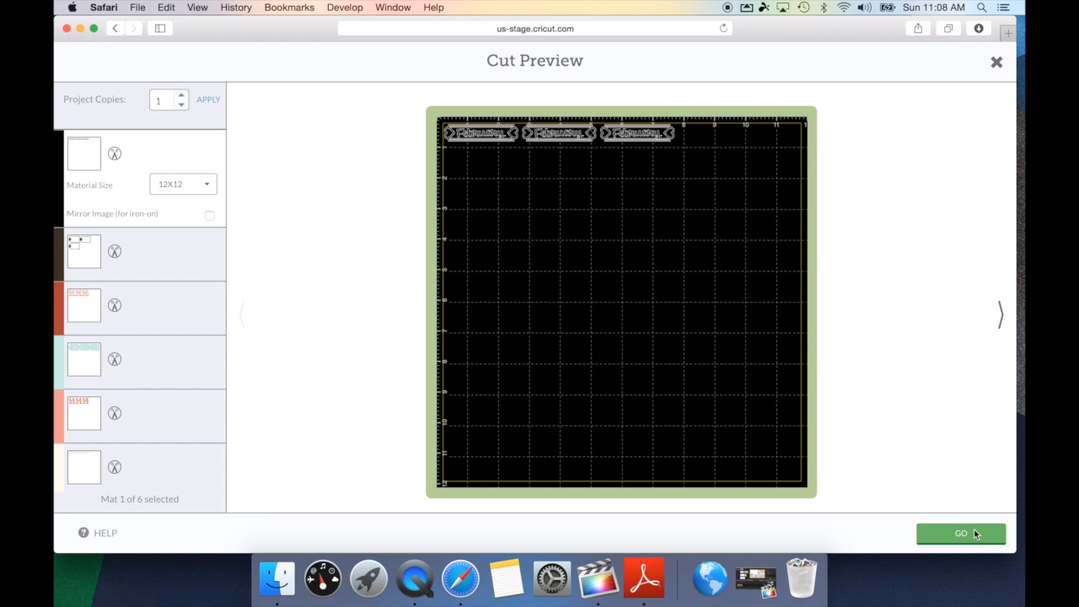
# Step: Close Cut Preview and choose Customize to load the three treat tags onto the canvas
pyautogui.click(996, 61)
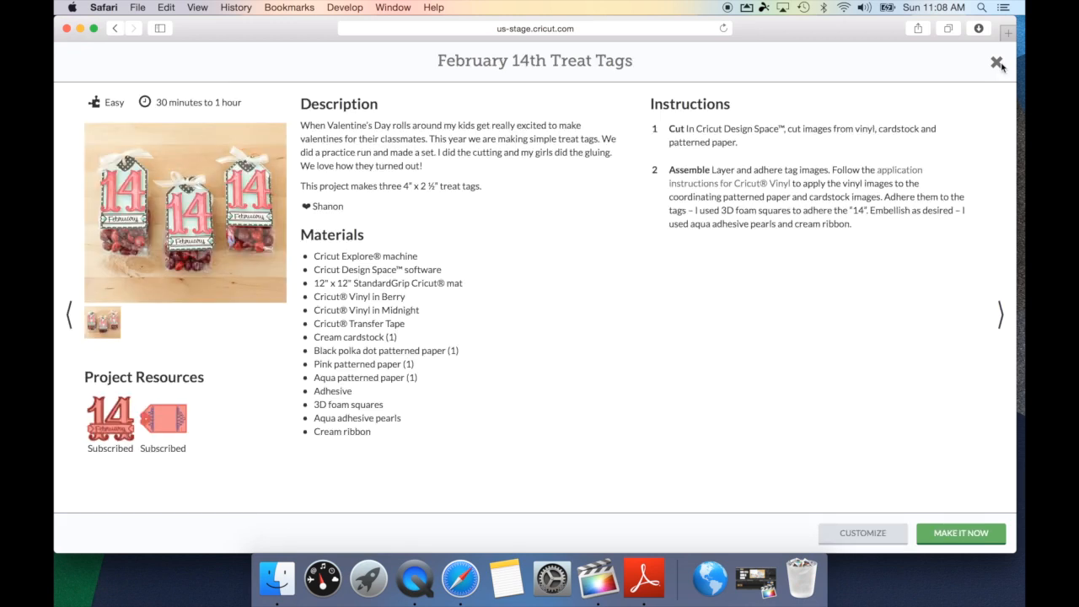
pyautogui.click(856, 499)
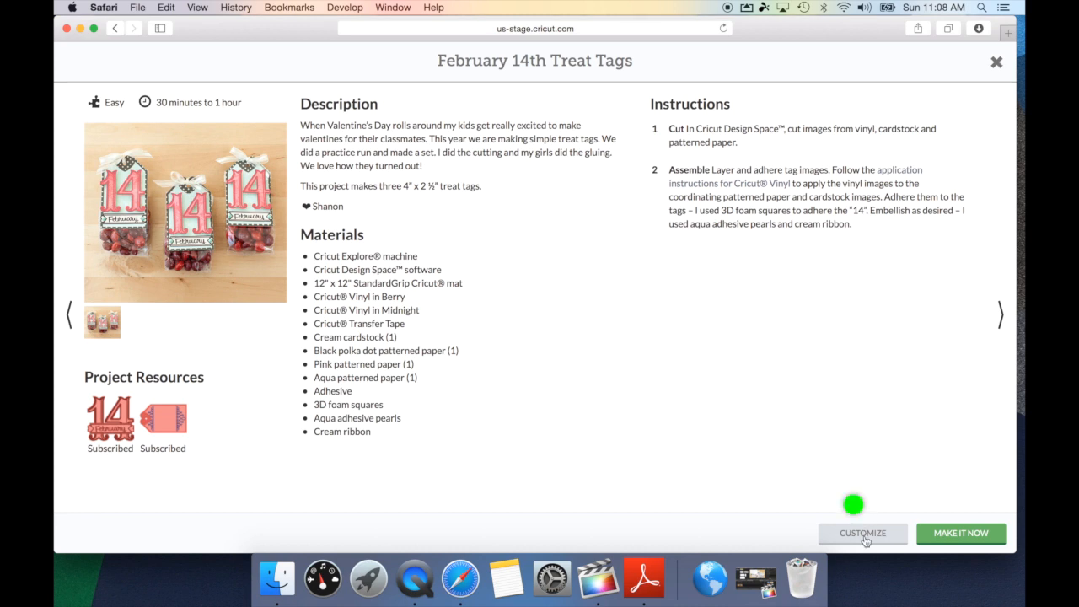
pyautogui.click(862, 533)
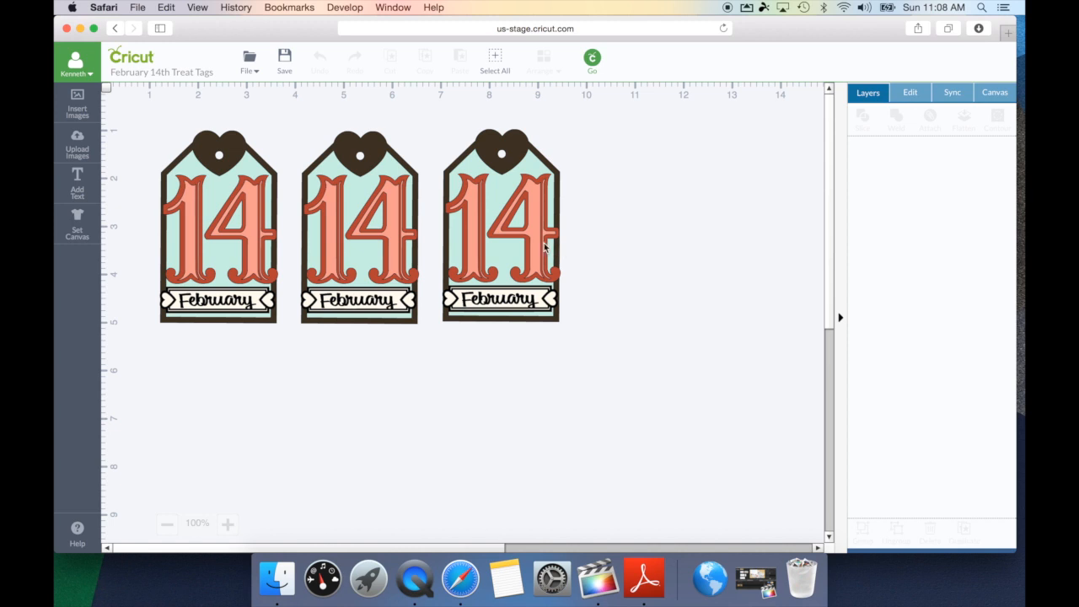
# Step: Hide the February banners so the three tags show only the 14 design
pyautogui.click(500, 236)
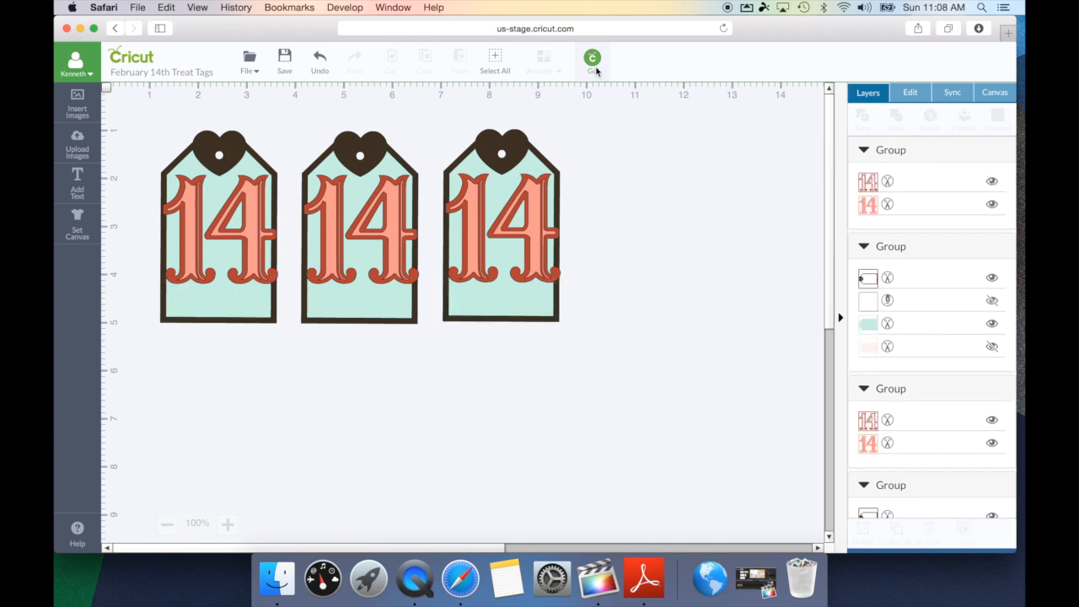
pyautogui.click(591, 57)
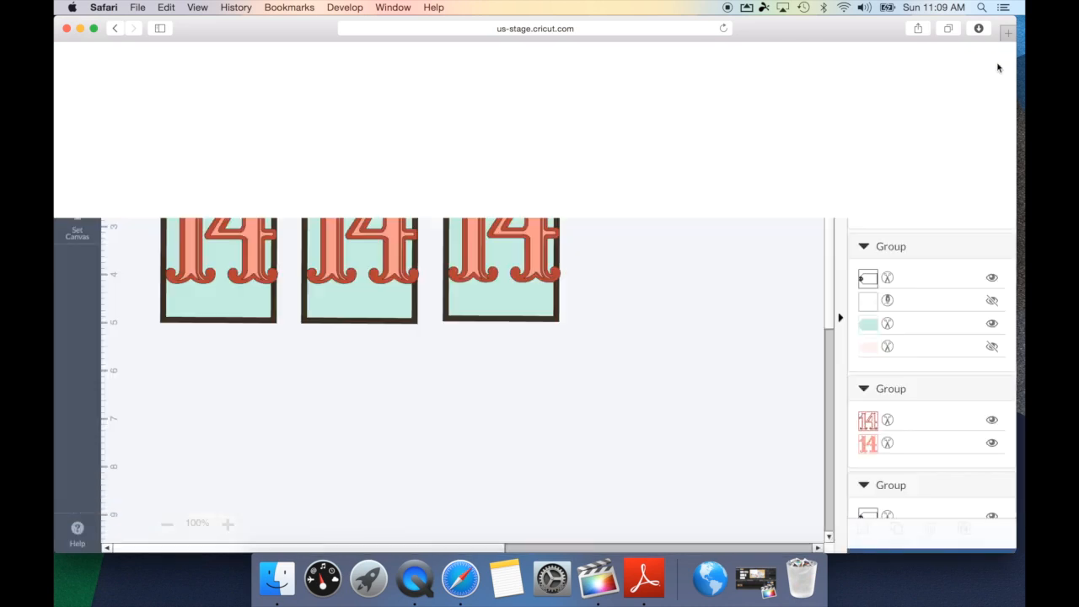
# Step: Return to the Make It Now gallery via File and browse to the Hello Washi Tape Card details
pyautogui.click(246, 70)
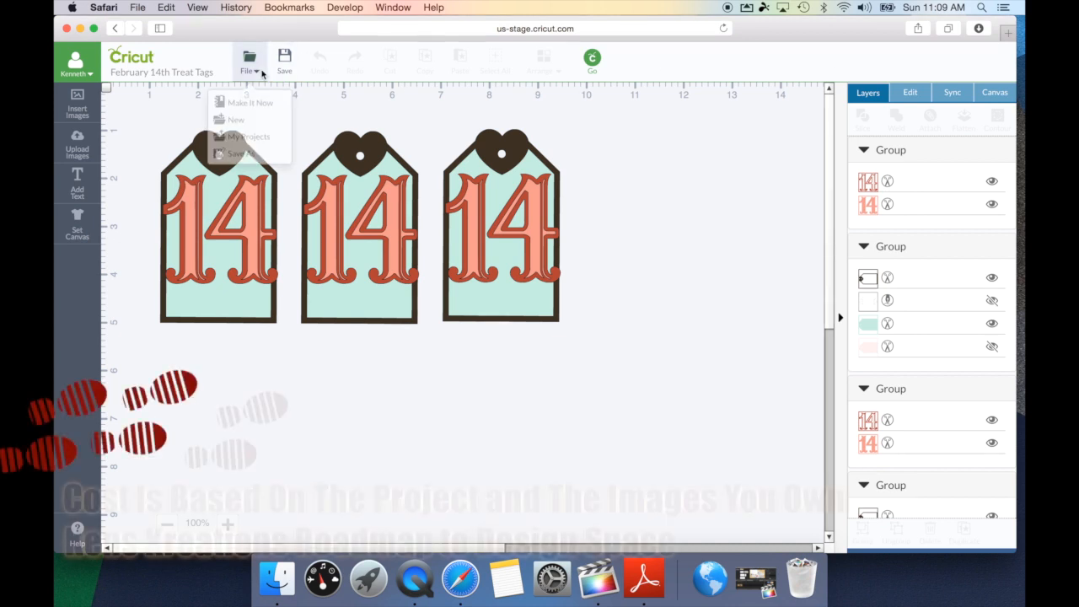
pyautogui.click(236, 120)
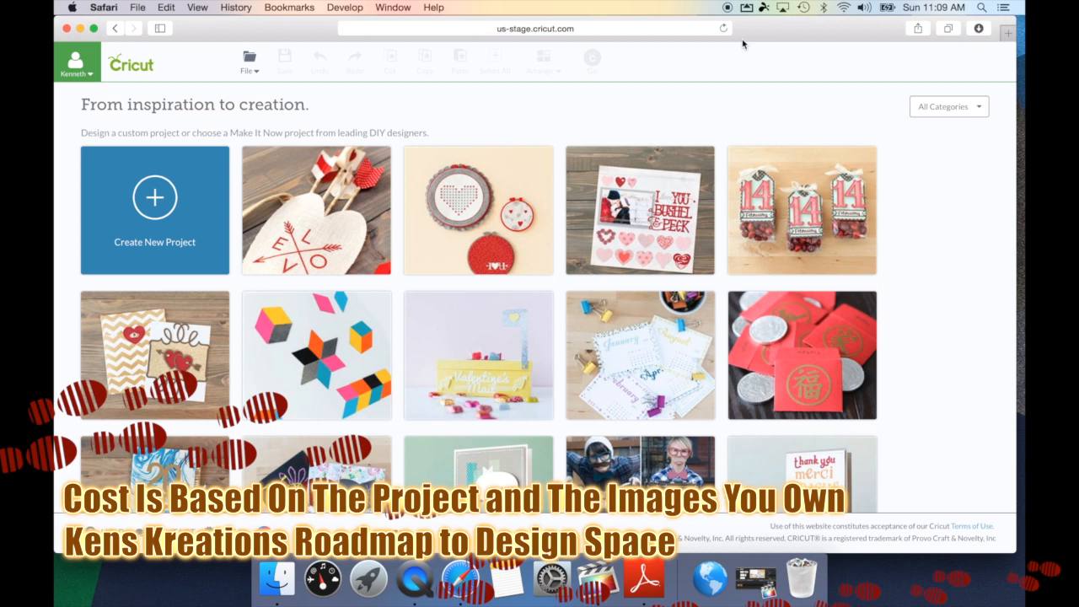
pyautogui.scroll(-3)
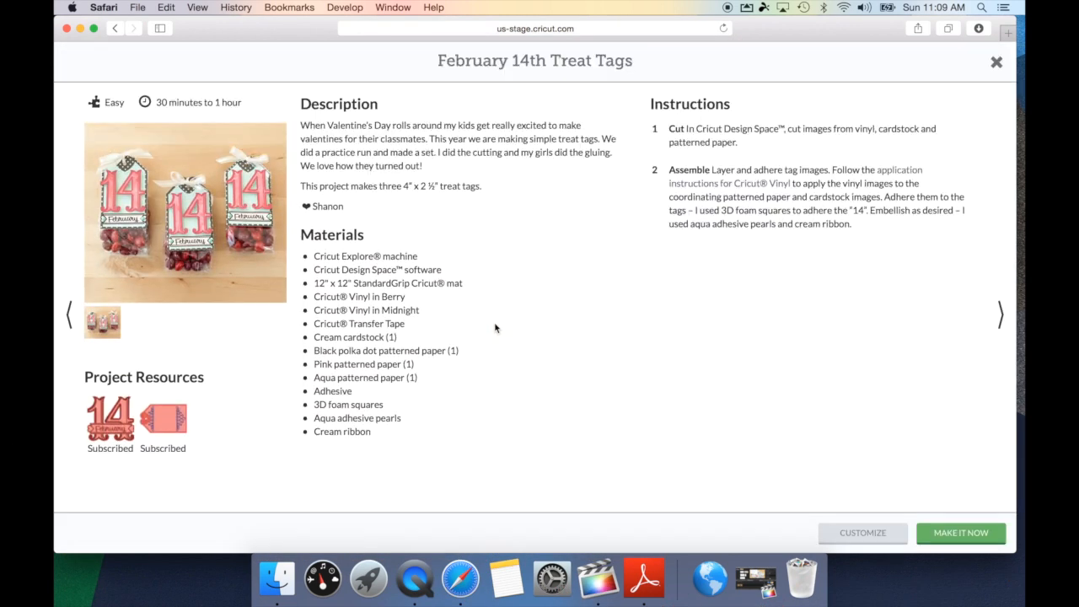
pyautogui.click(999, 315)
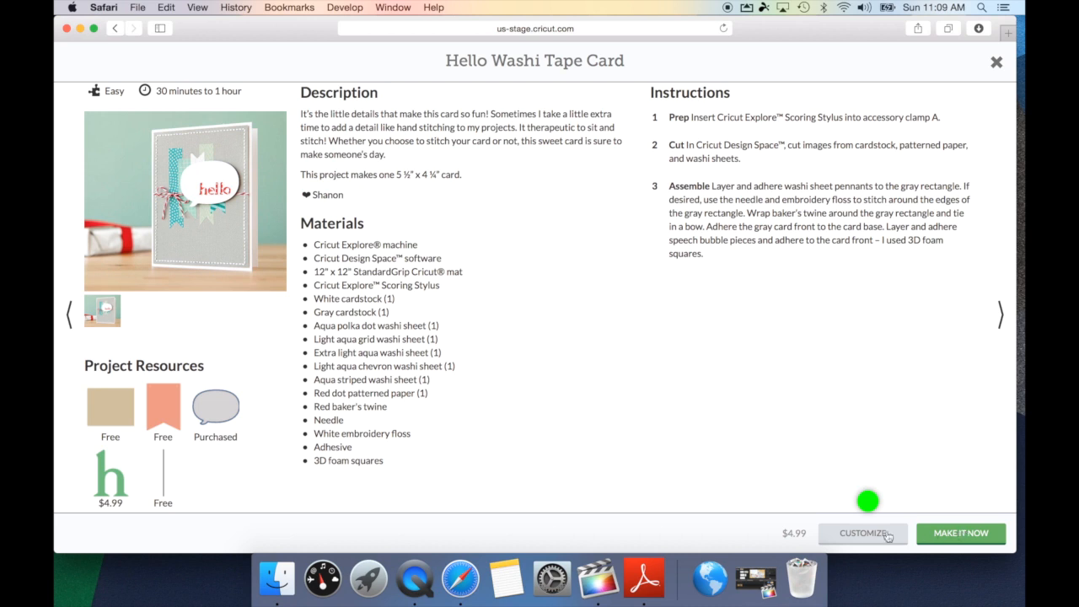
# Step: Customize the washi card, ungroup the speech bubble, drag off the hello lettering, and preview the eight cut mats
pyautogui.click(861, 532)
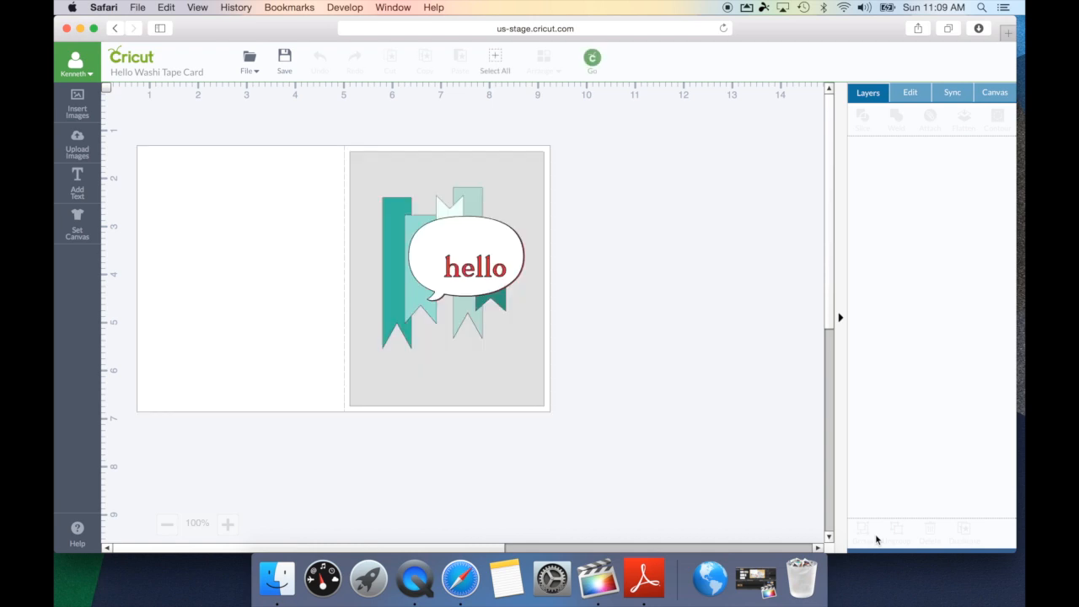
pyautogui.moveTo(499, 291)
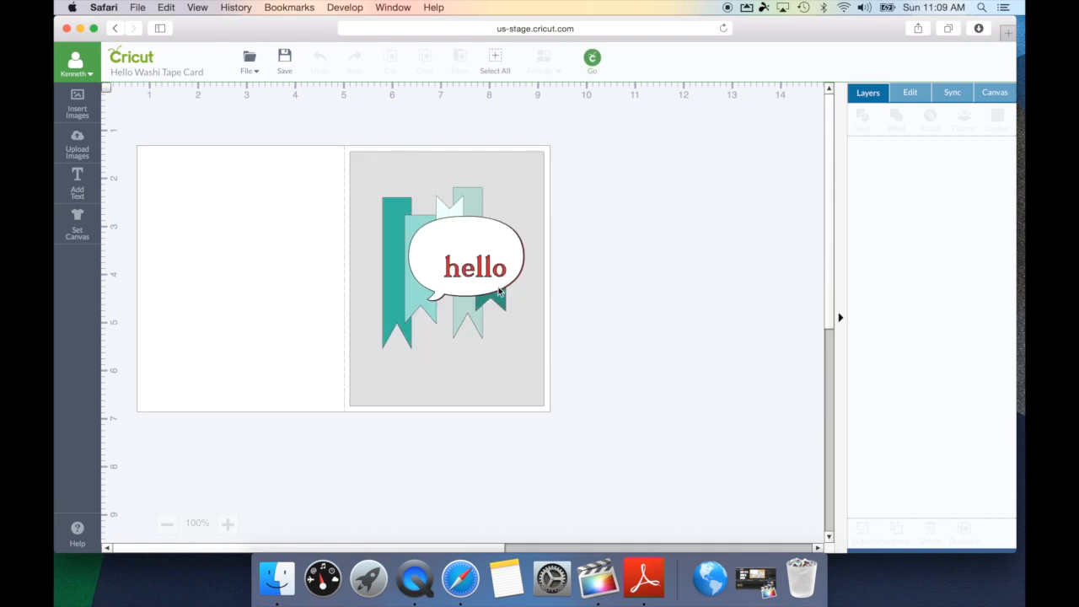
pyautogui.click(475, 267)
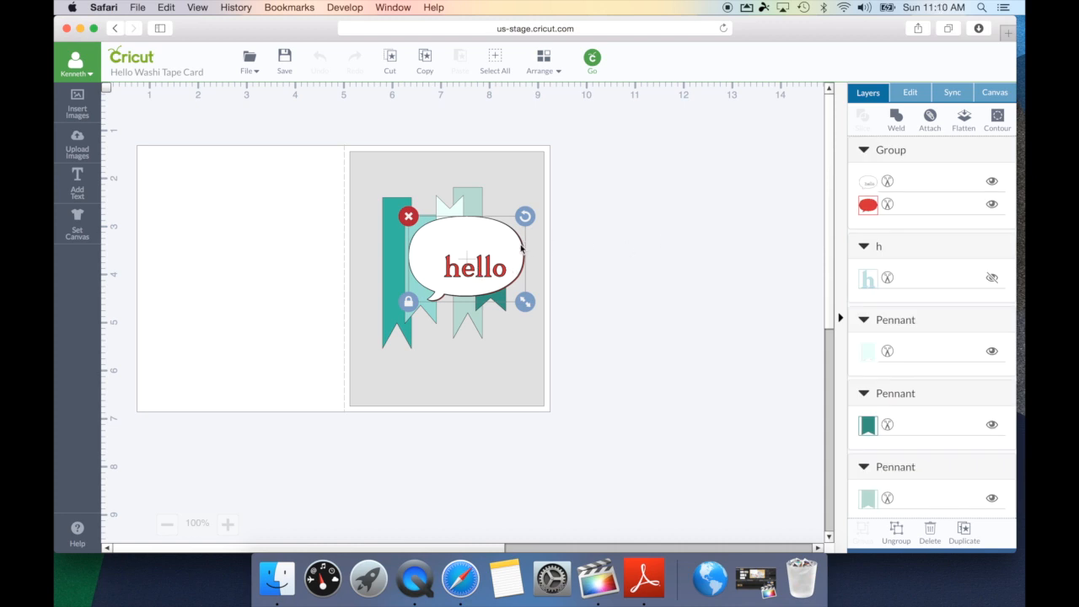
pyautogui.rightClick(472, 263)
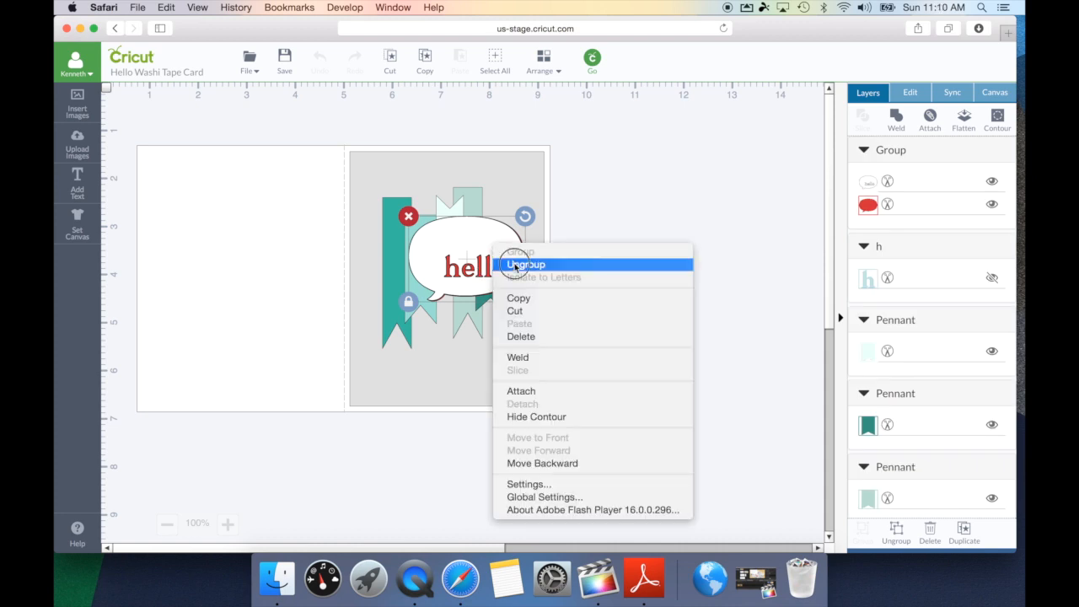
pyautogui.click(525, 263)
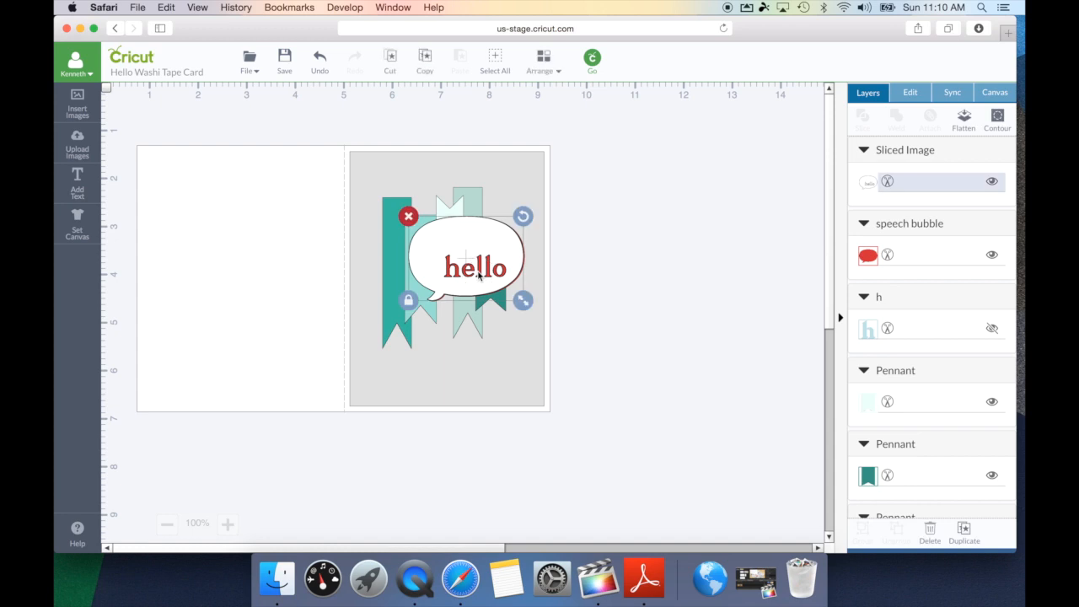
pyautogui.moveTo(475, 266); pyautogui.dragTo(649, 268)
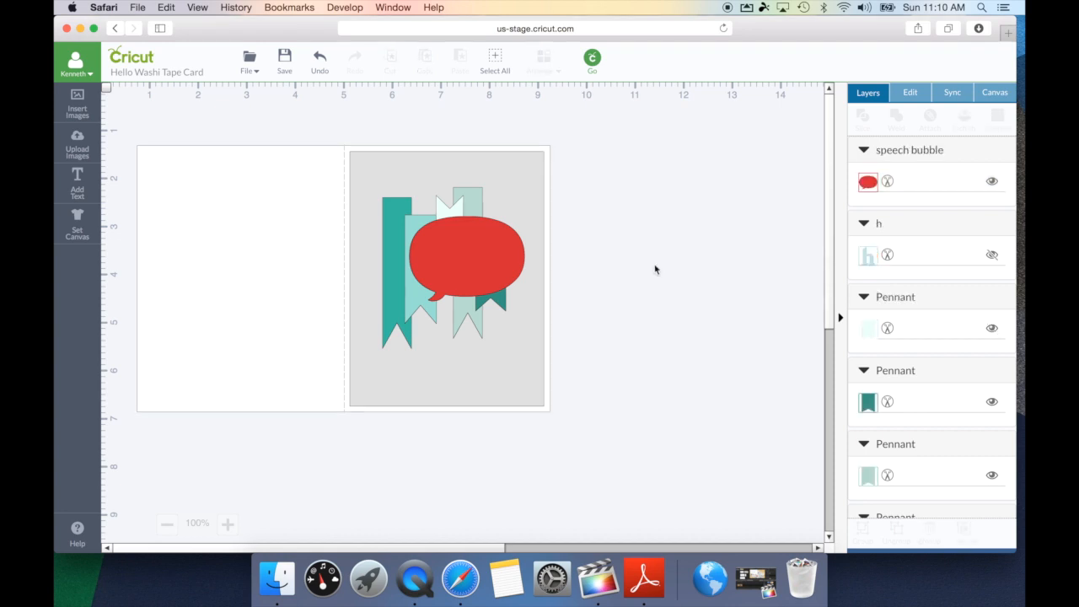
pyautogui.click(591, 59)
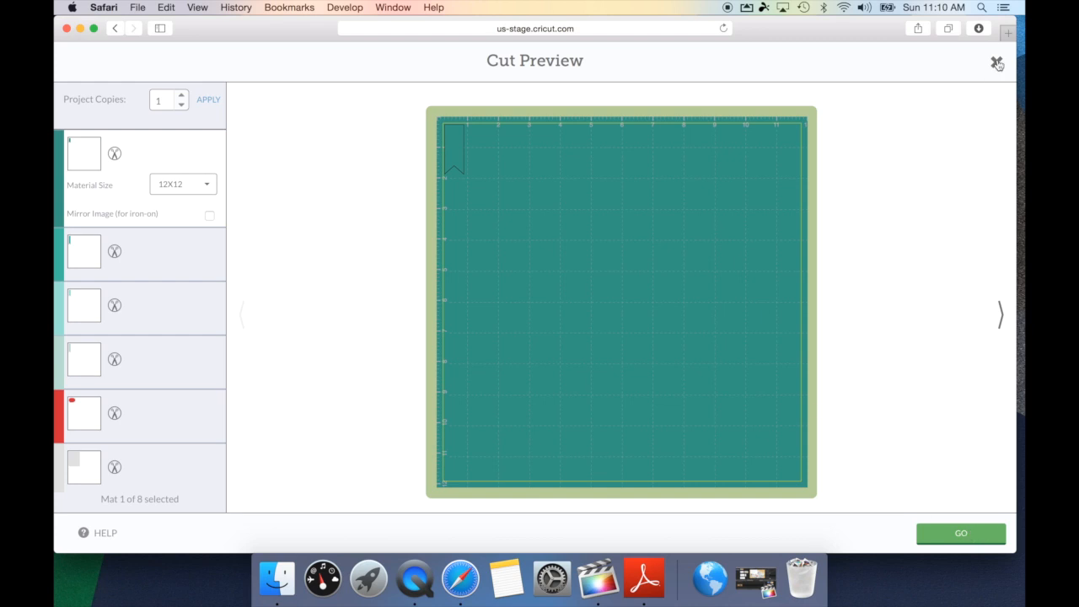
# Step: Close Cut Preview and leave the washi card via File, triggering the save-project prompt
pyautogui.click(998, 64)
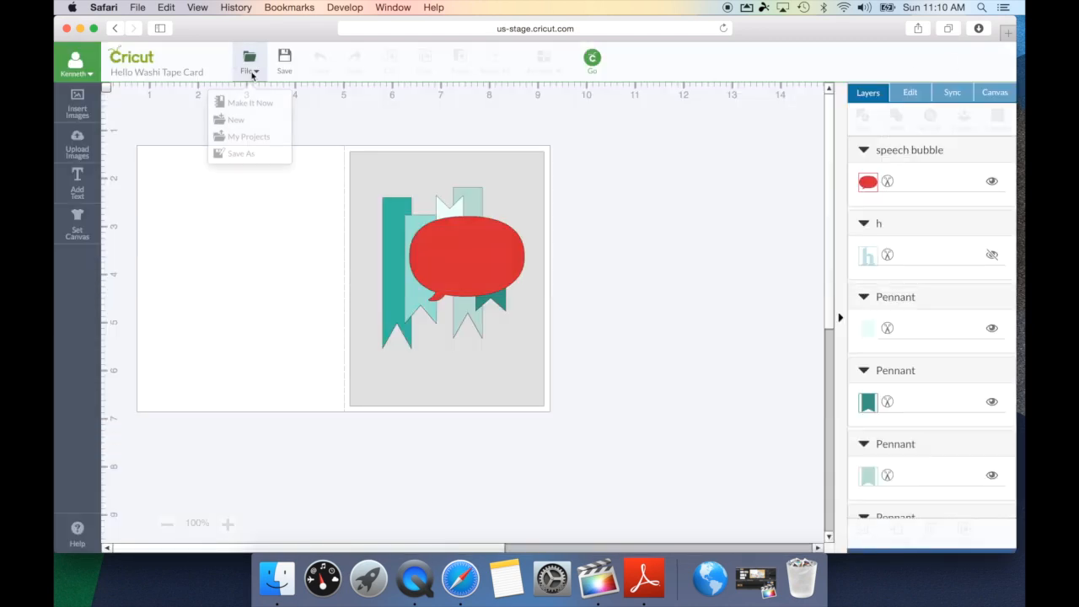
pyautogui.click(236, 118)
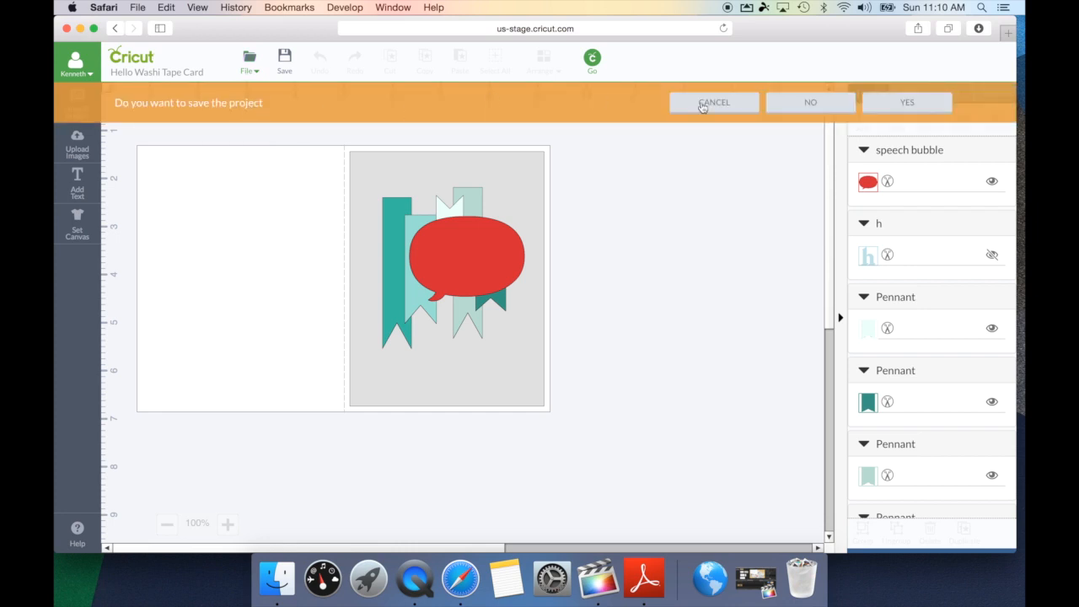